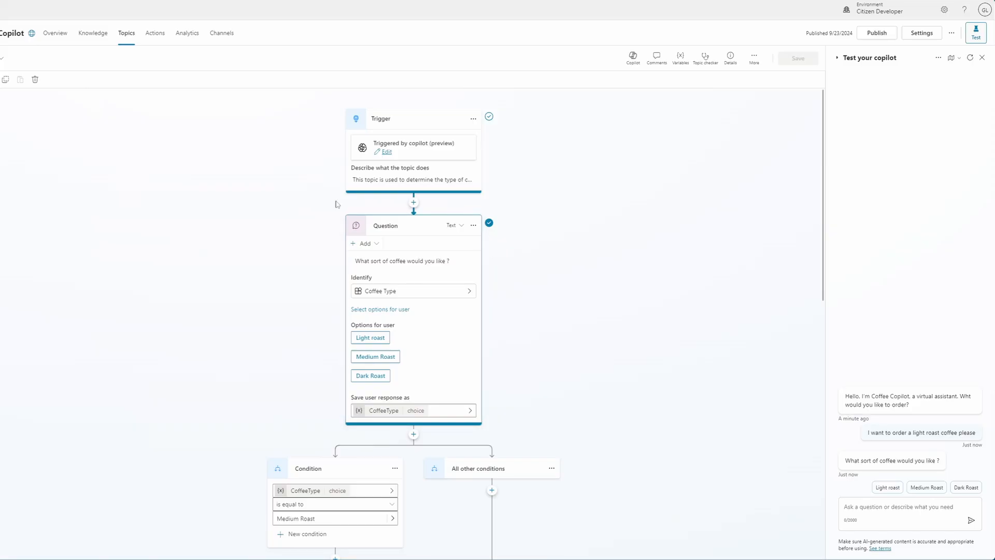
mouse_move(533, 217)
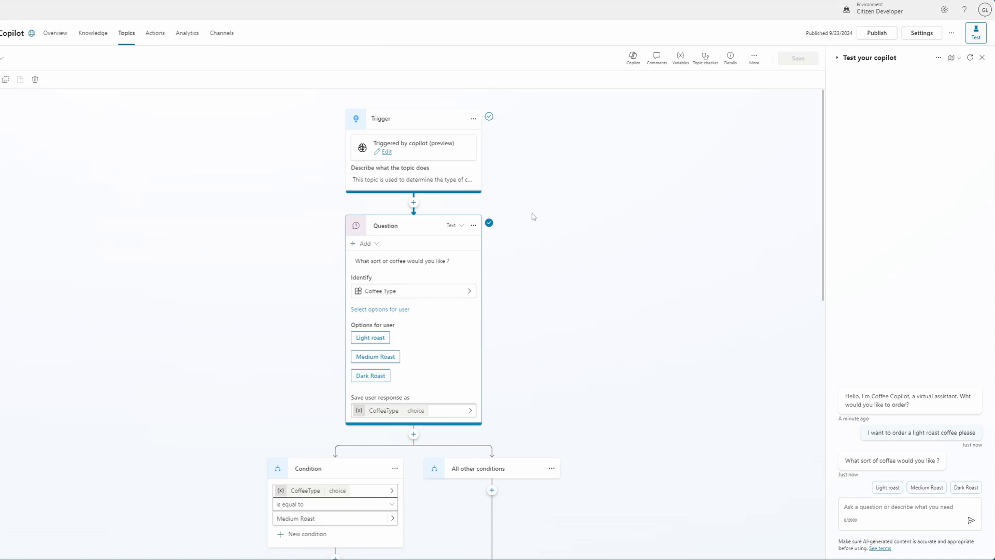
mouse_move(703, 80)
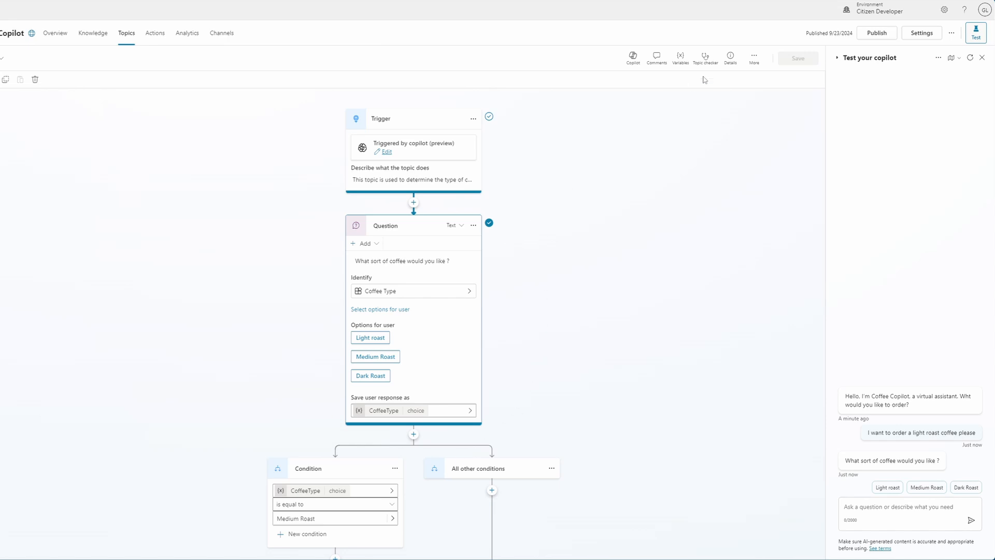
Step: Refresh the Test your copilot conversation so only the greeting remains
click(730, 57)
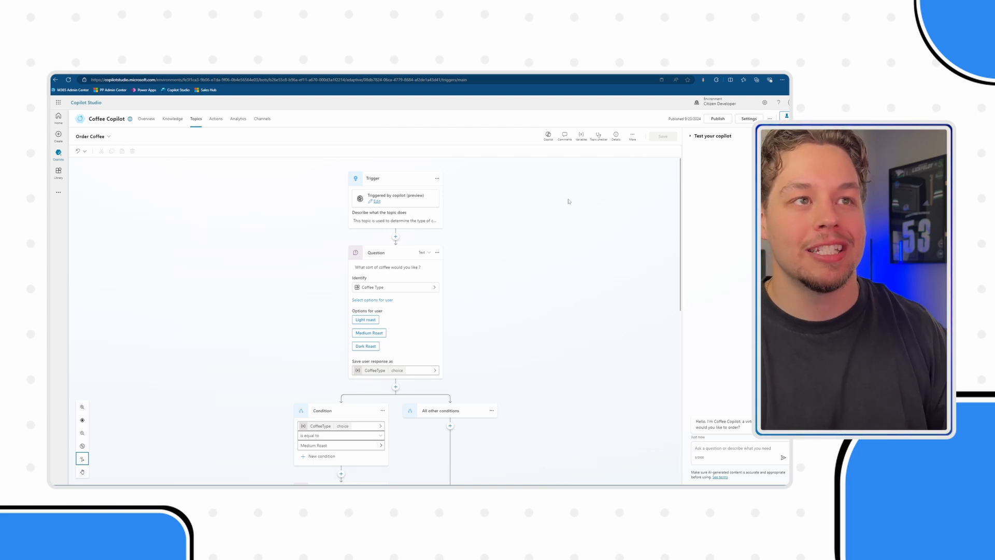
Step: Create a new input variable under Details > Input and select its default name Var1
click(616, 135)
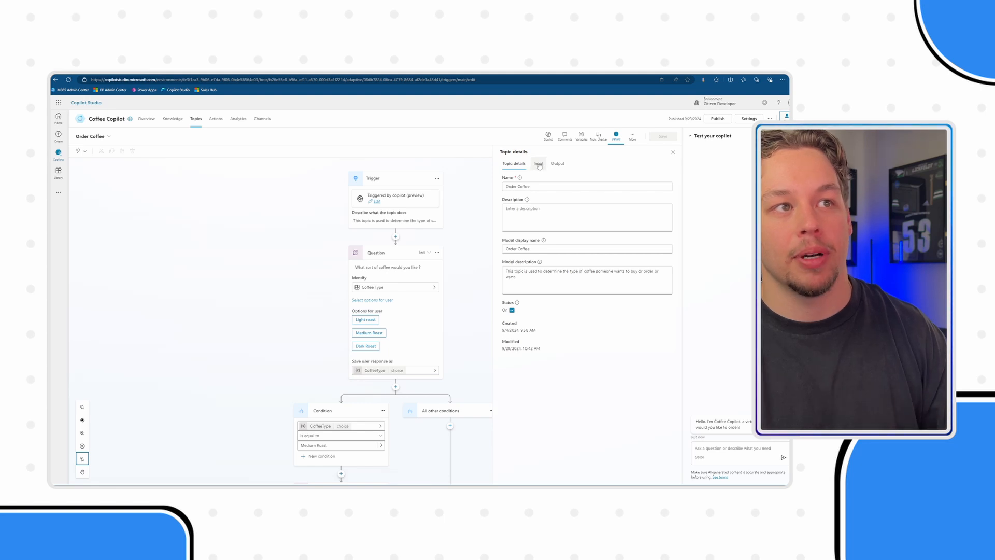
click(538, 164)
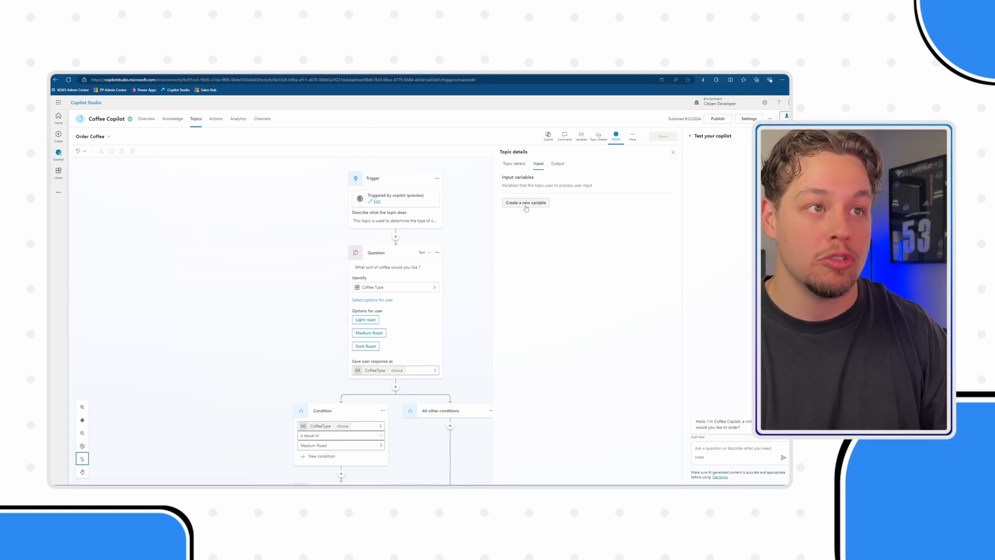
click(526, 201)
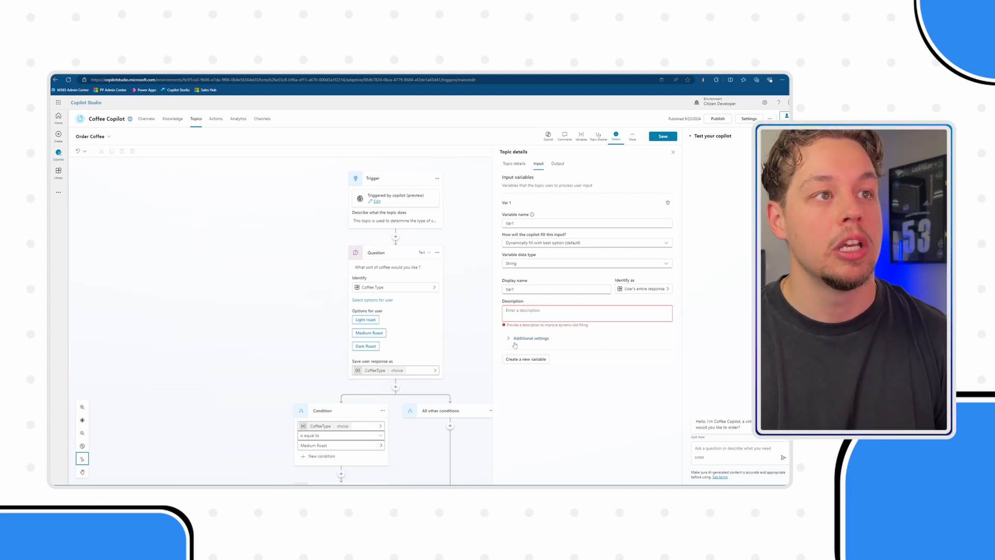
triple_click(510, 223)
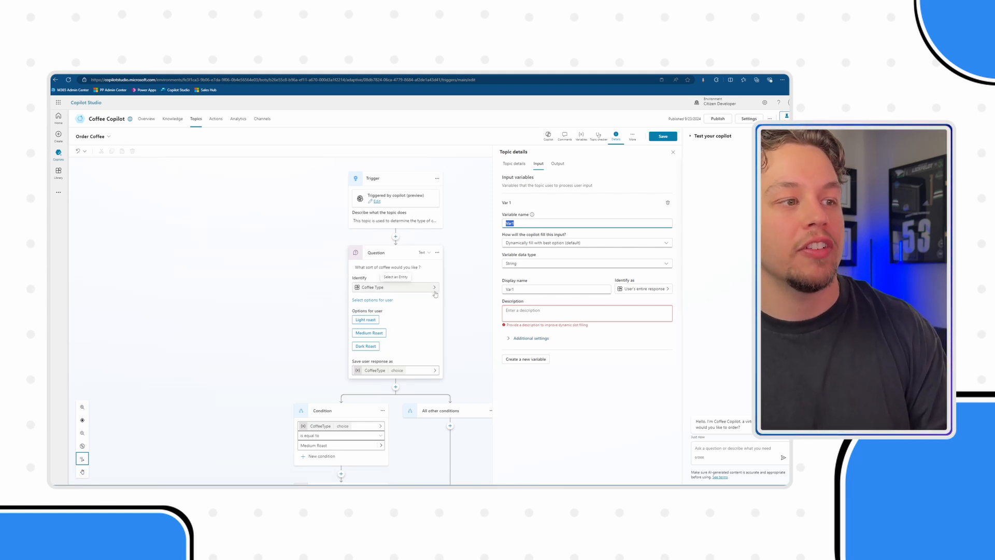
Step: Delete the coffee size Question node and reopen the topic's input Details
scroll(down, 3)
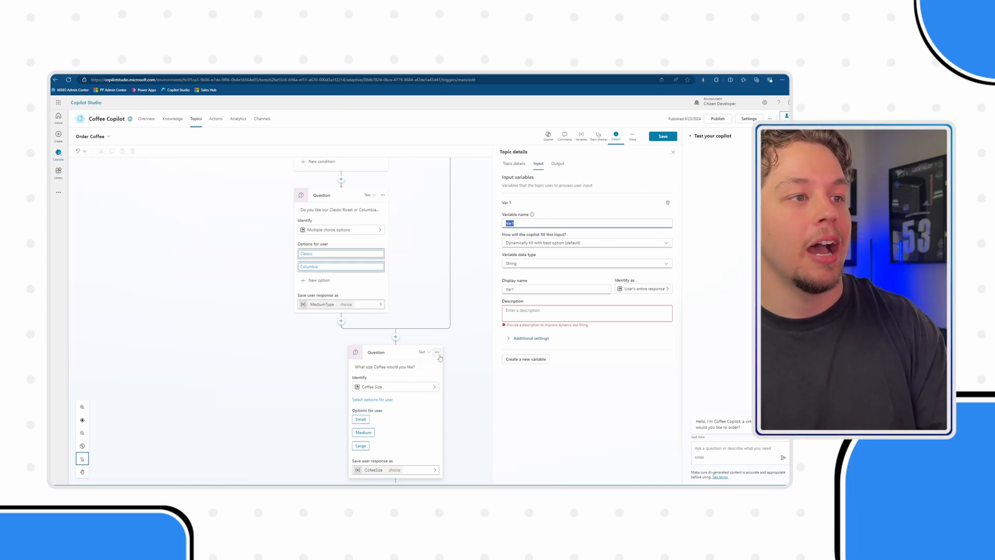
click(437, 348)
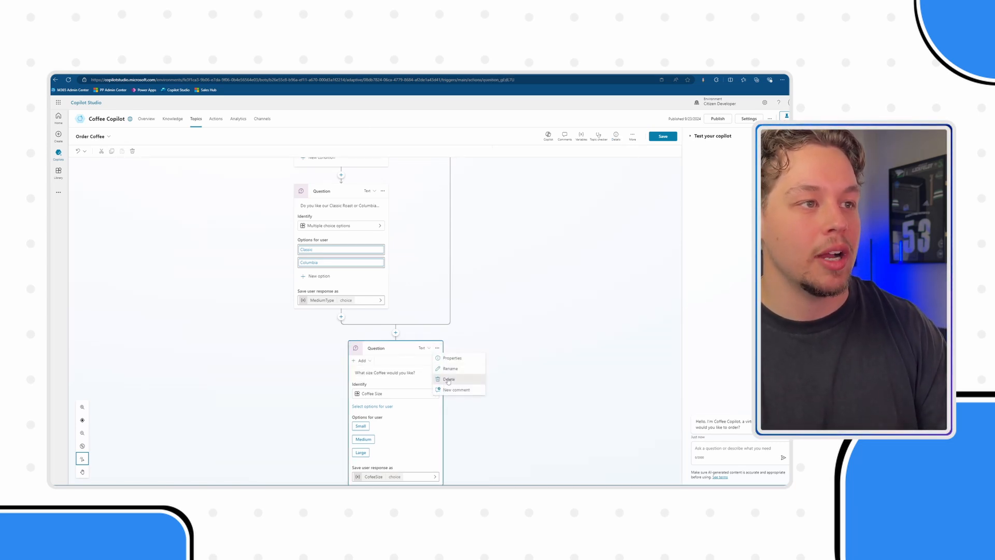
click(448, 378)
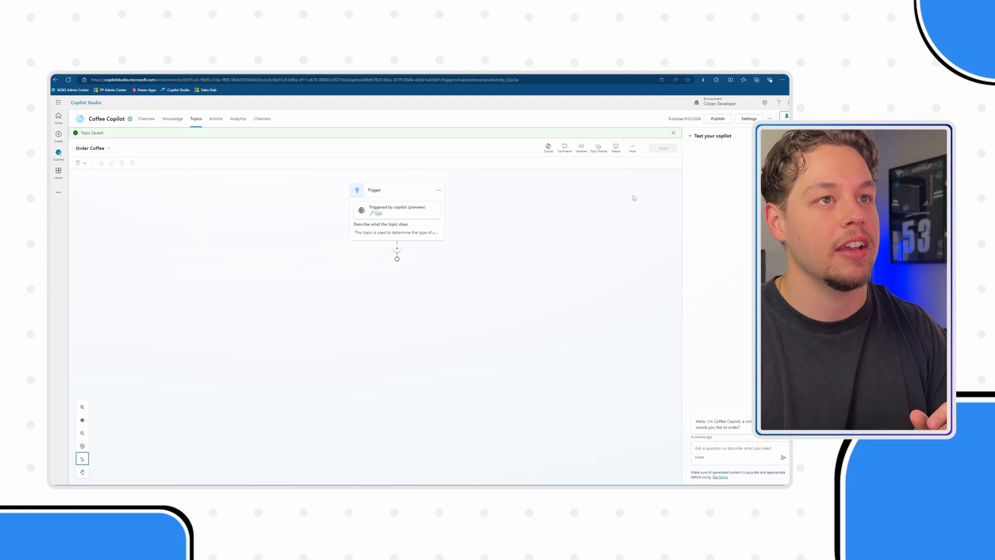
click(615, 146)
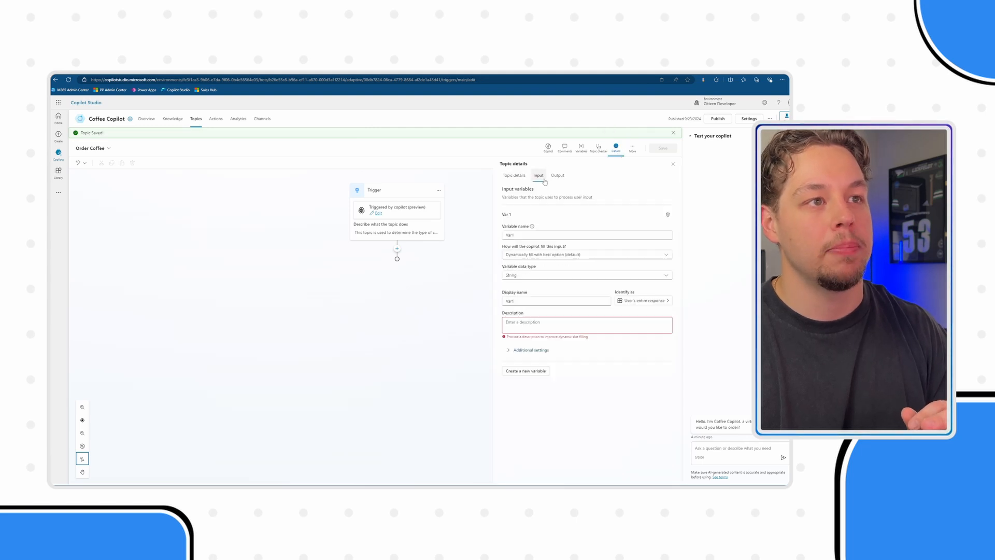
Step: Overwrite the Var1 variable name, typing 'Coffee' toward CoffeeType
triple_click(540, 235)
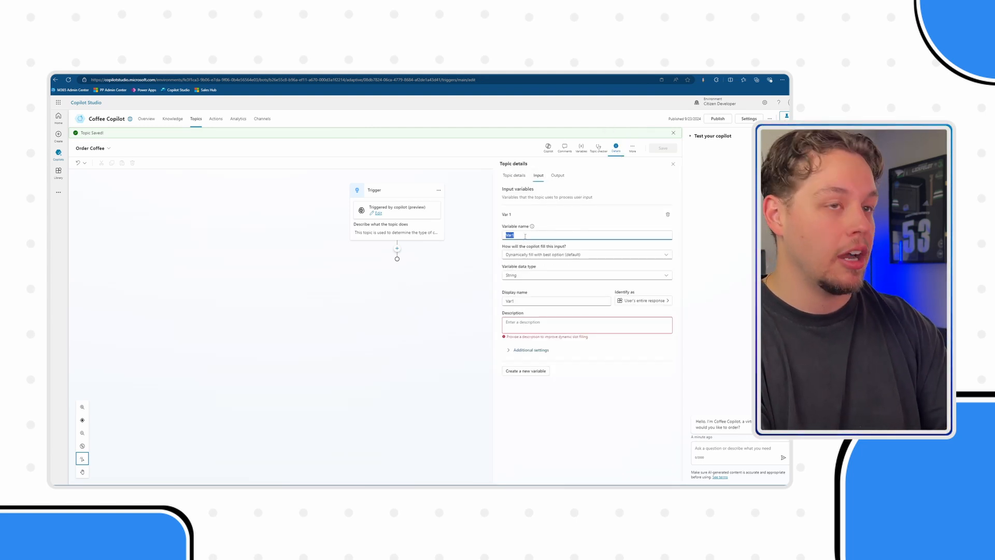
text(CoffeeType)
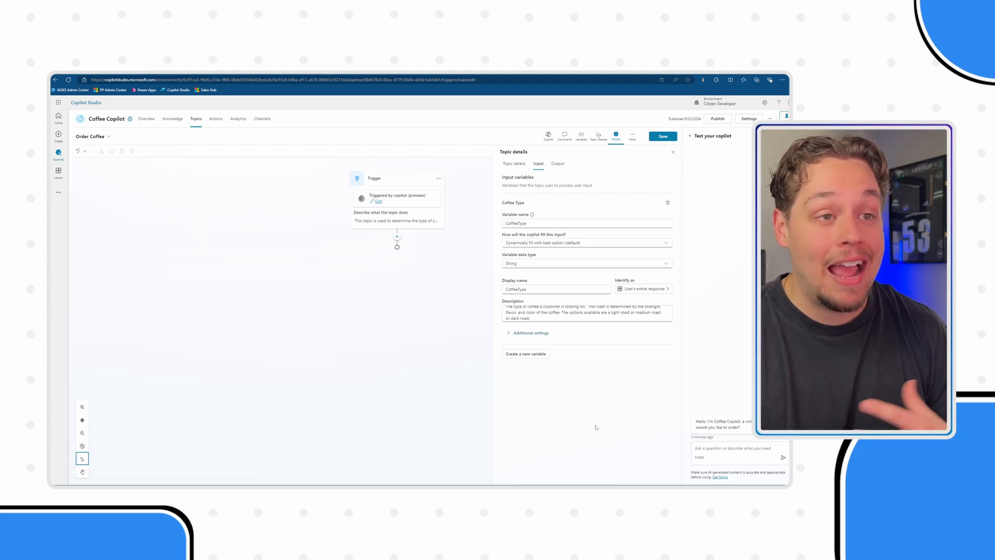
mouse_move(643, 288)
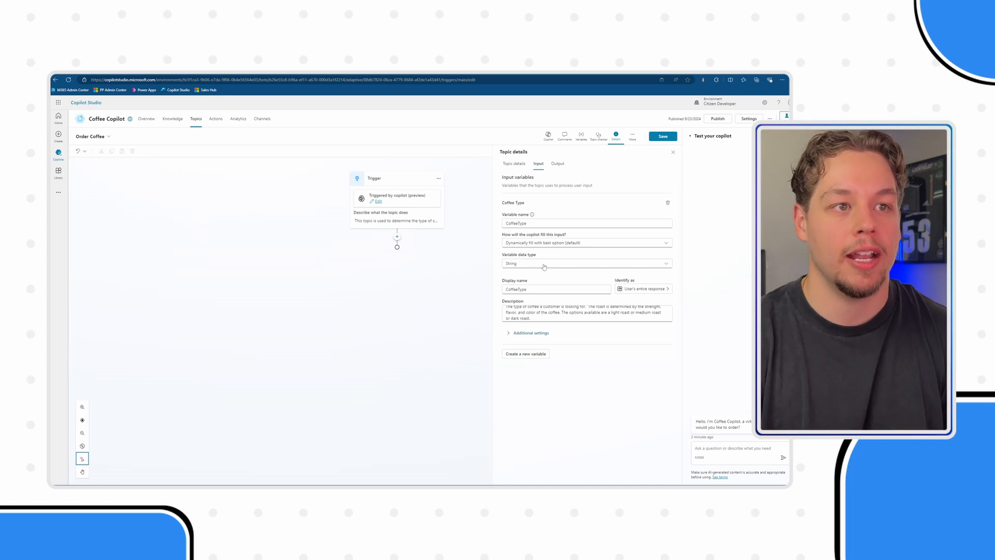
mouse_move(642, 288)
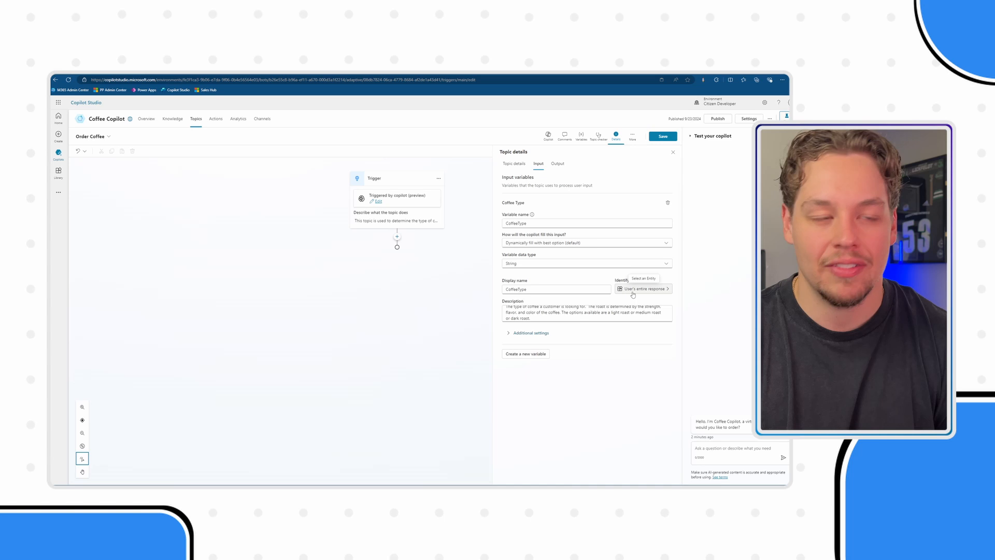
click(643, 289)
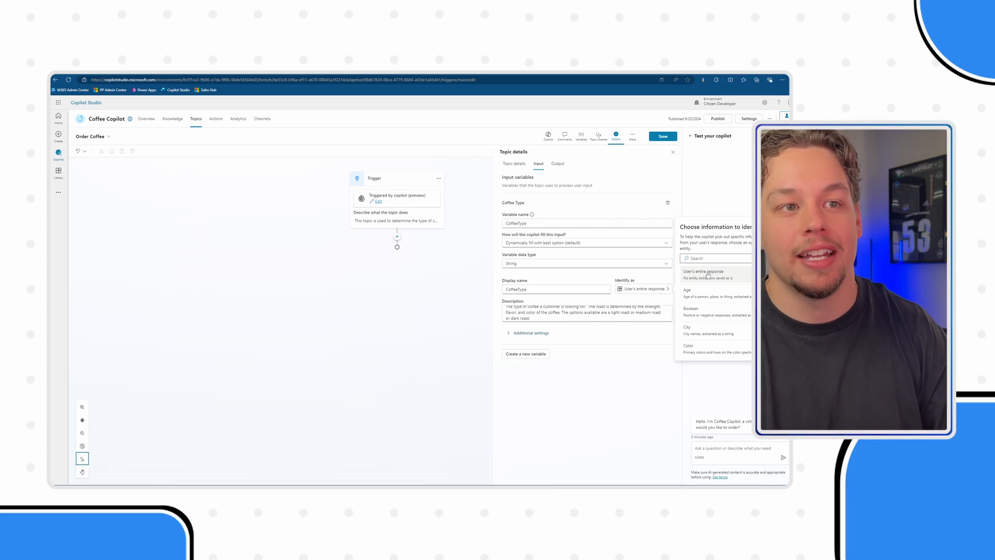
scroll(down, 3)
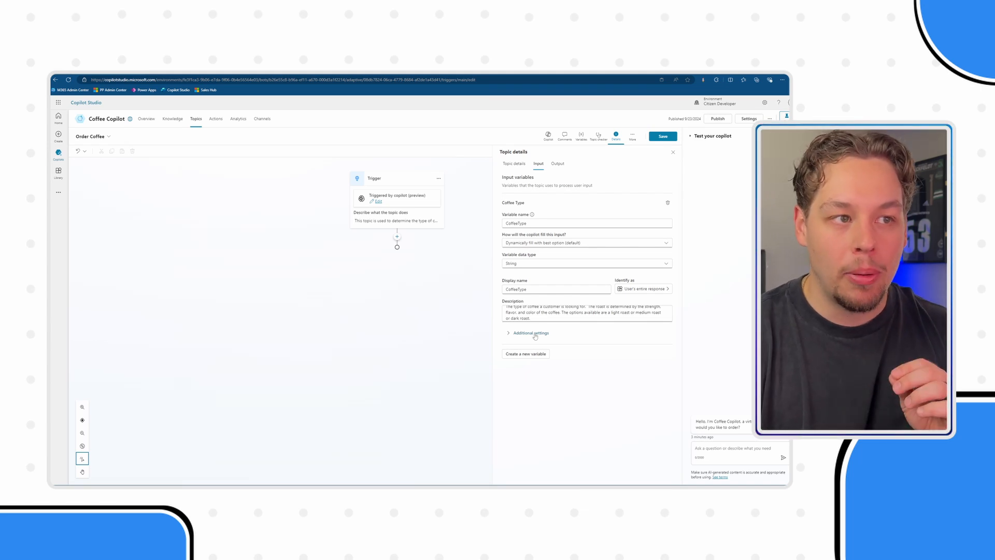
Step: Give CoffeeType the custom prompt 'What sort of coffee would you like to order?'
click(529, 333)
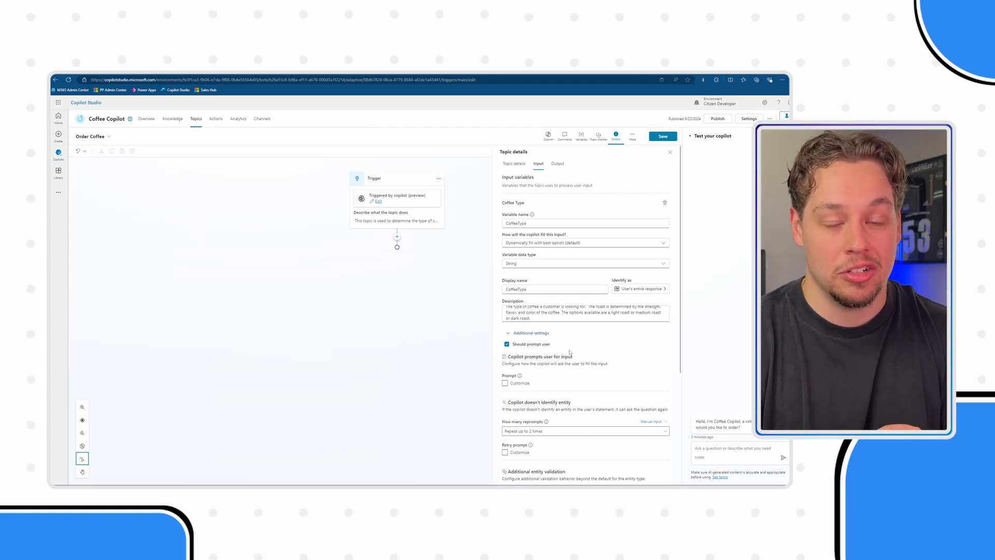
scroll(down, 3)
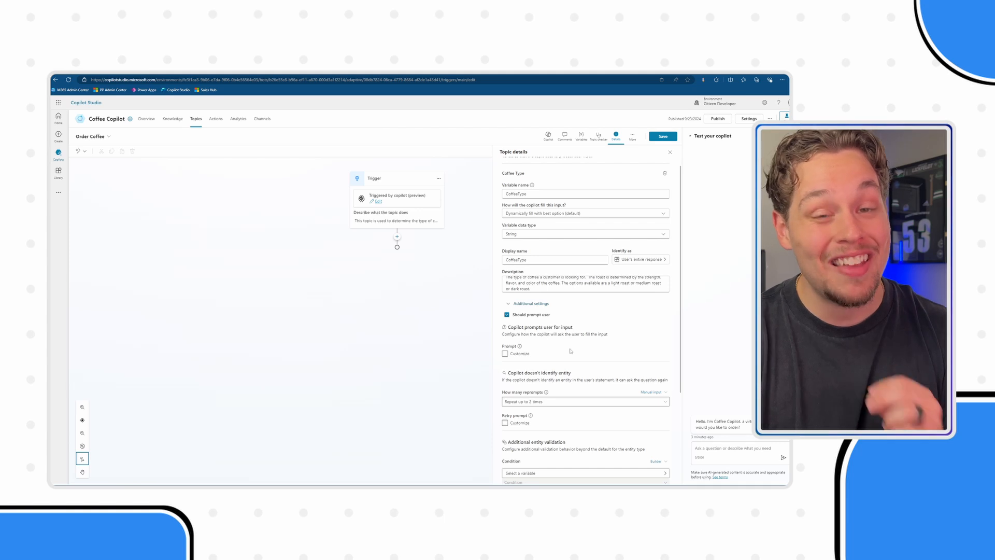
mouse_move(511, 331)
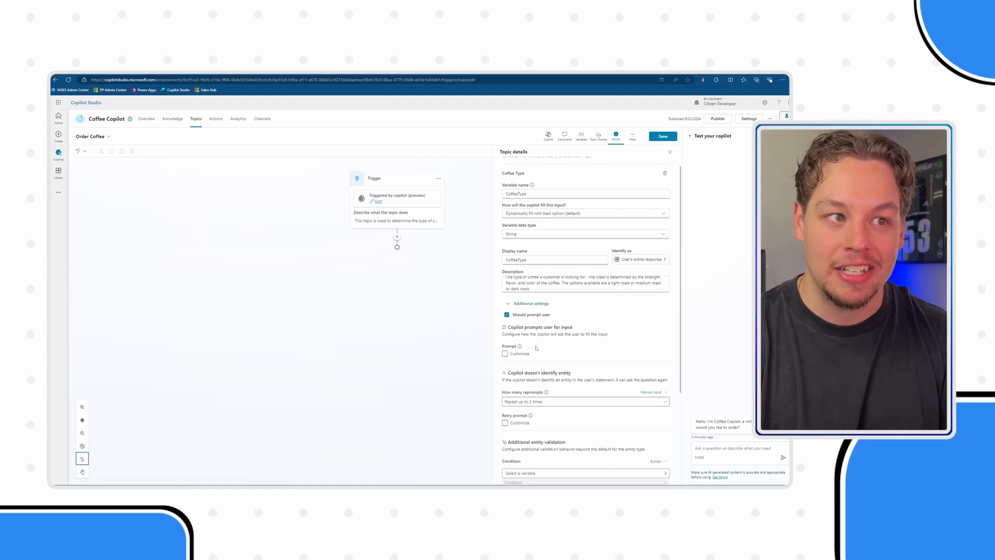
click(505, 353)
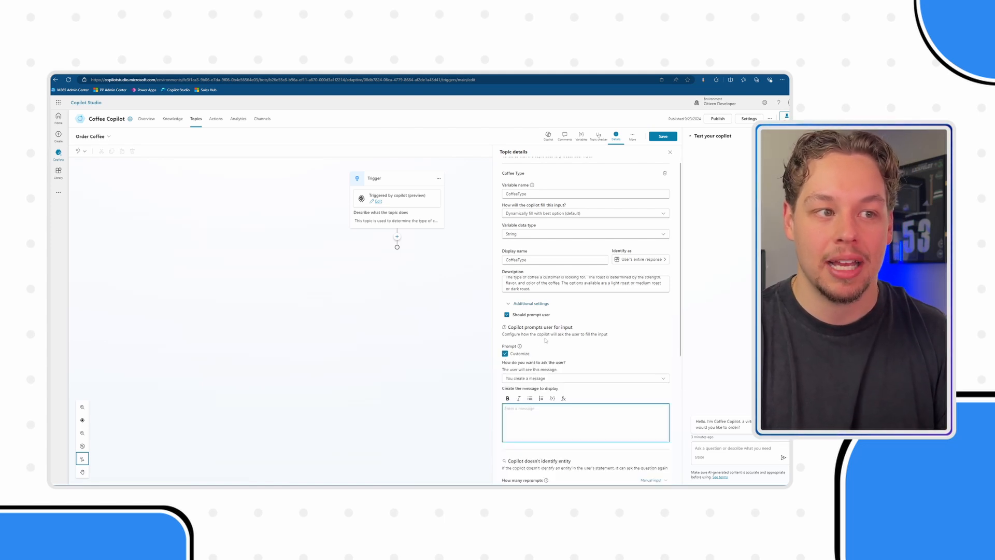
scroll(down, 3)
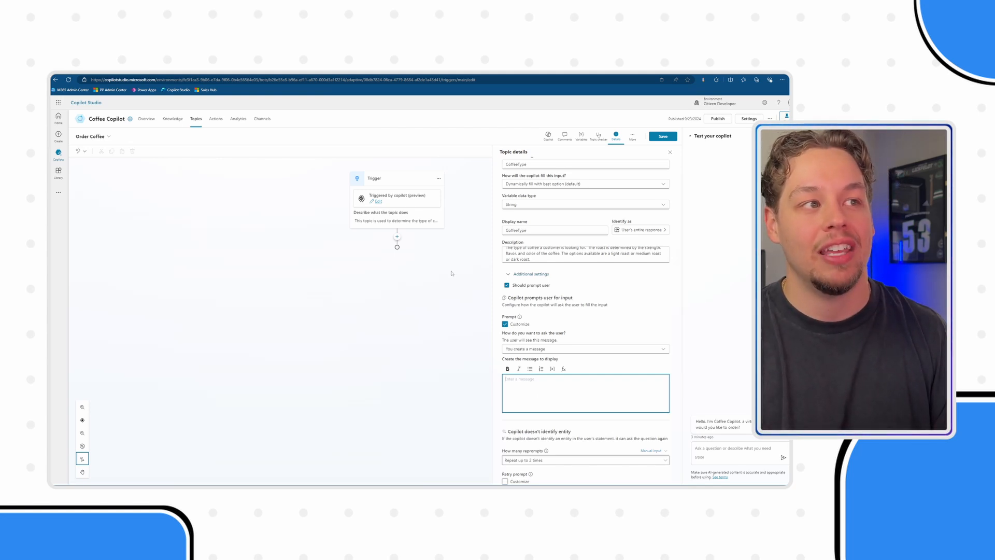
mouse_move(410, 303)
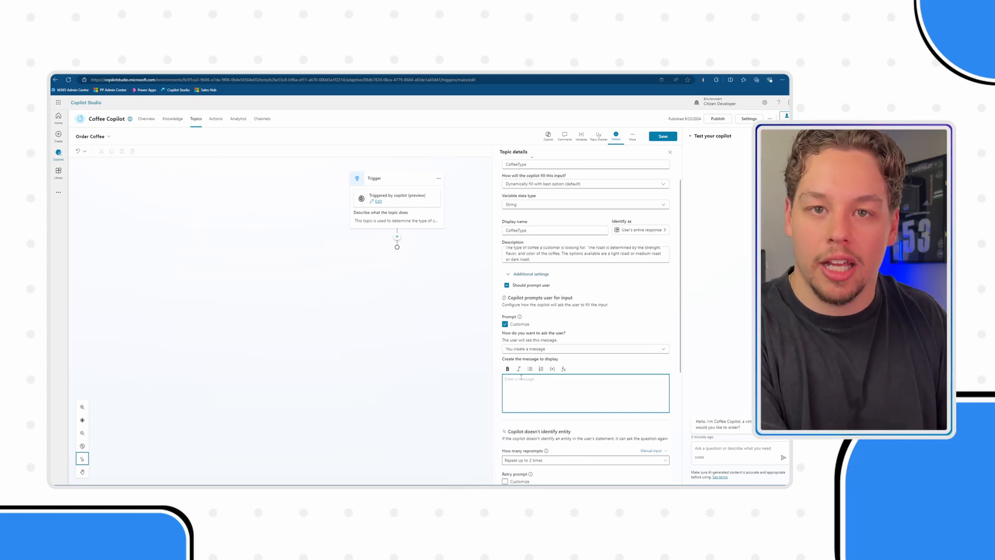
text(What sort of coffee would you like to order?)
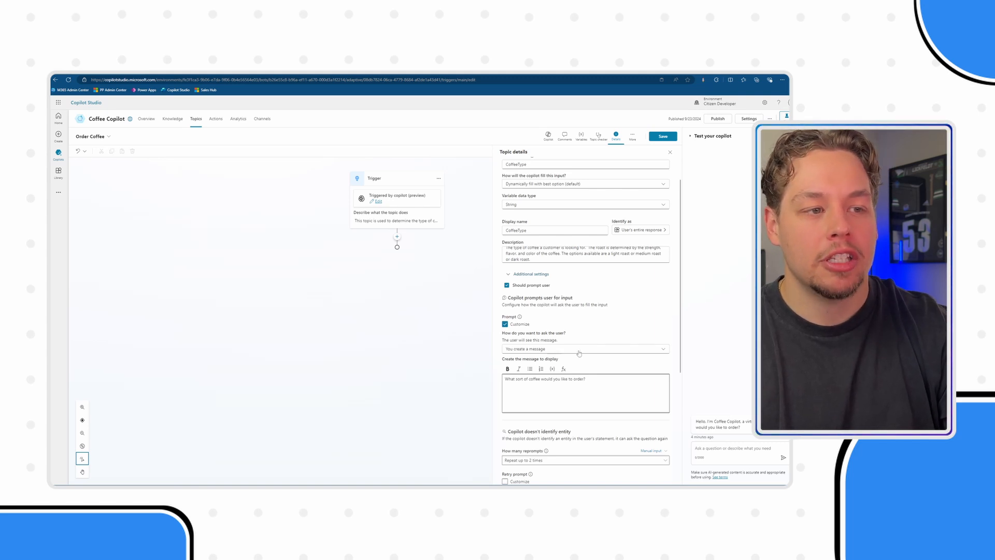
Step: Save the Order Coffee topic and add a new node below the trigger
scroll(down, 3)
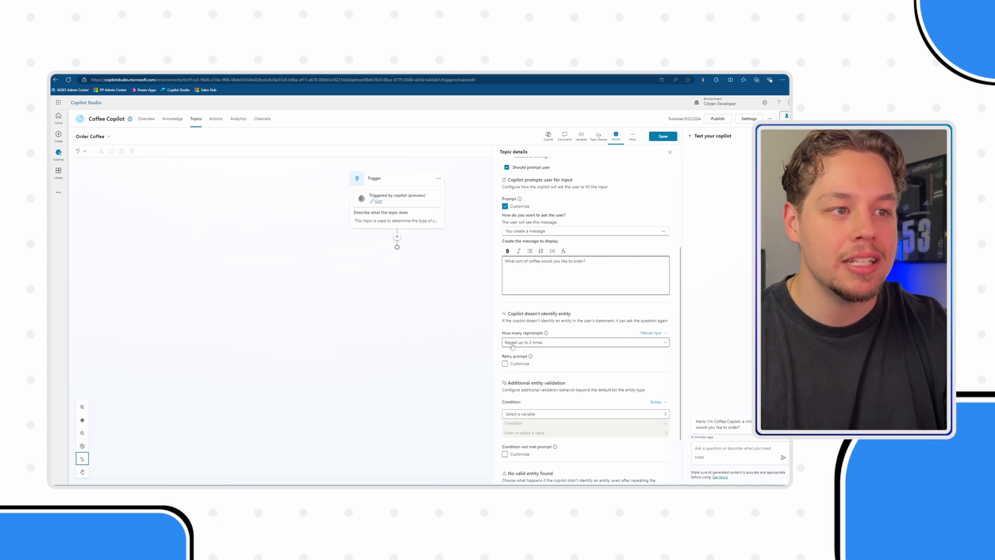
scroll(down, 3)
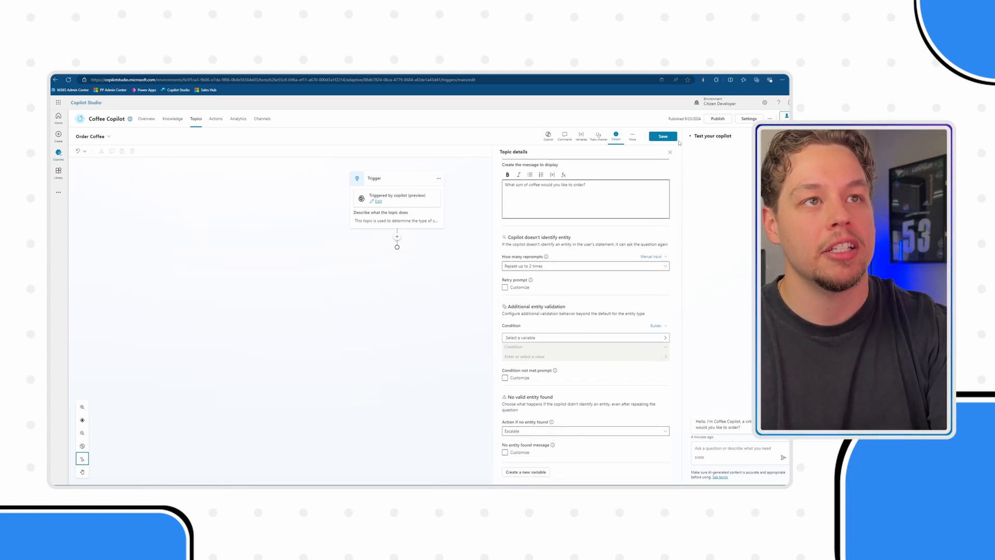
click(662, 136)
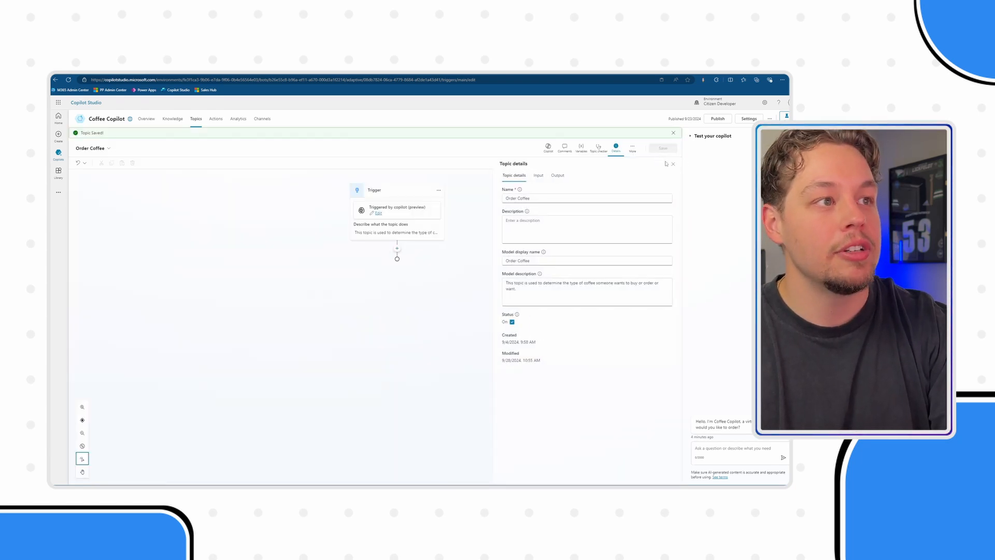
click(396, 248)
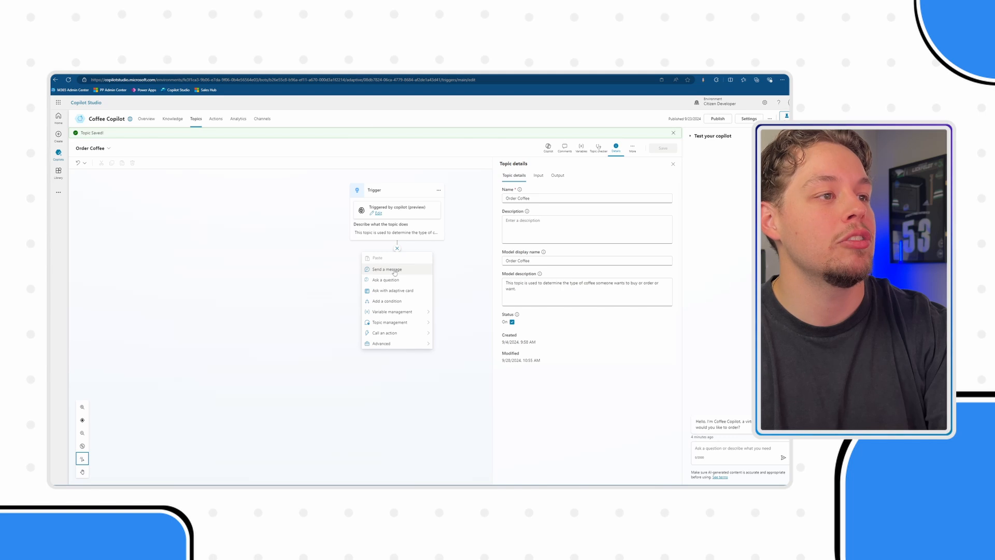
Step: Add a message node that inserts the CoffeeType variable, then save the topic
click(385, 269)
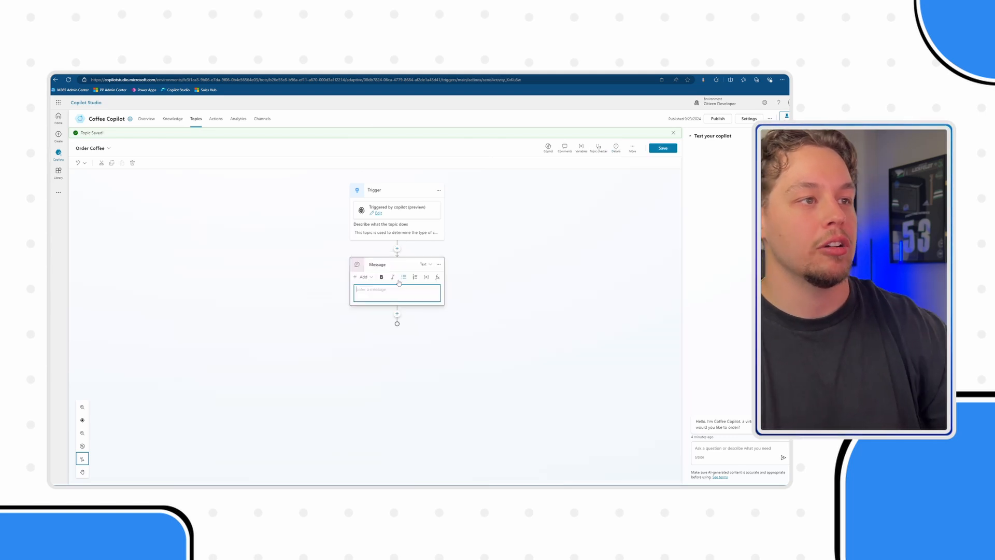
click(426, 276)
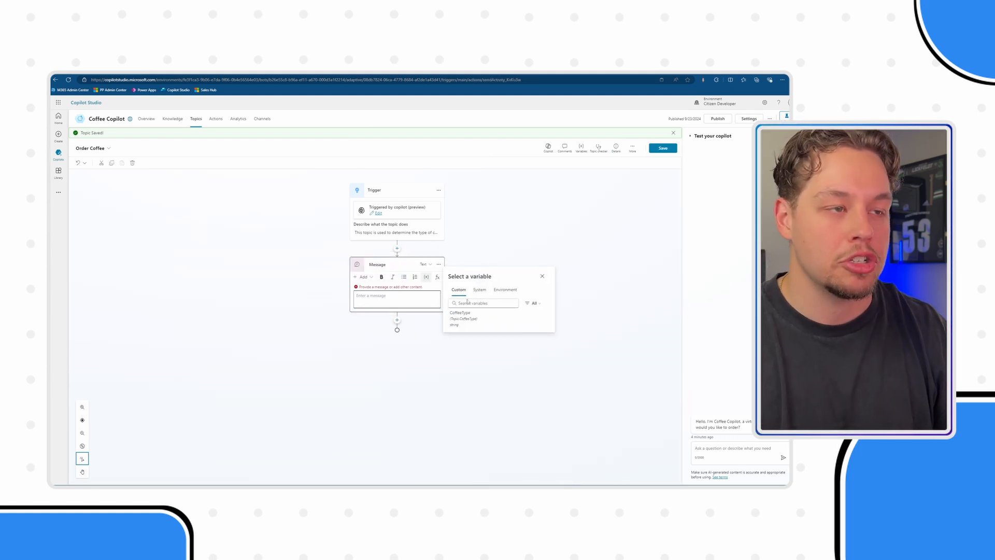
click(460, 315)
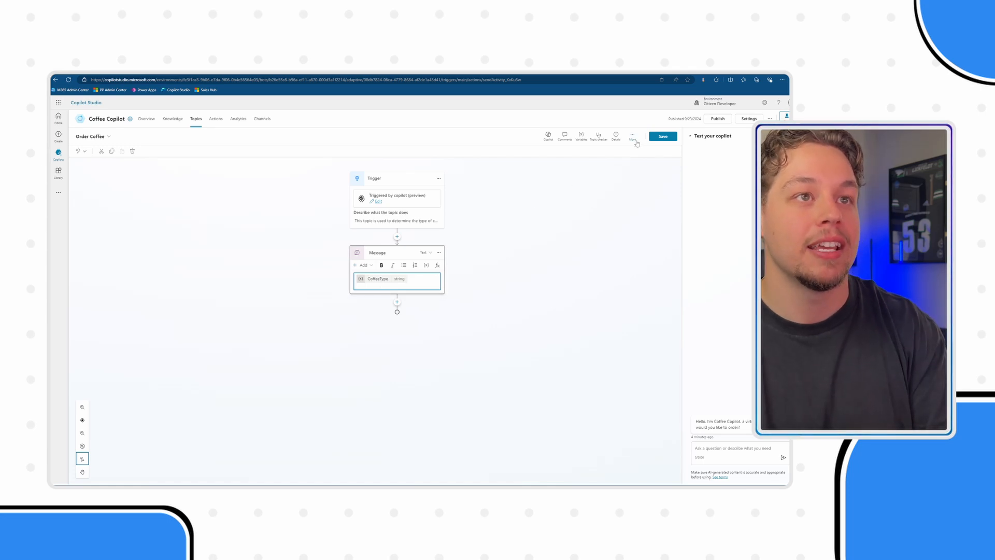
click(662, 136)
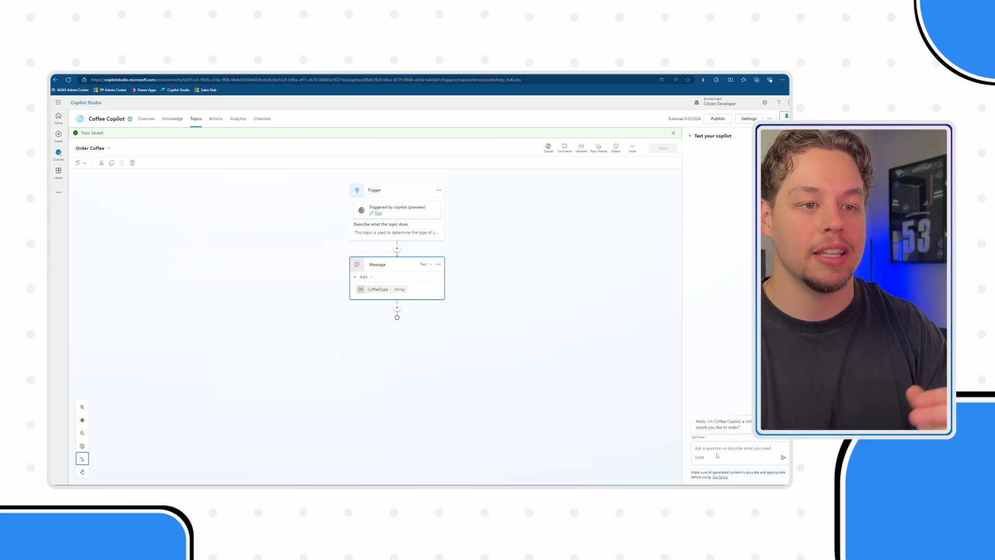
Step: Send 'I want to order a light roast coffee please' in the test pane
text(I want to order a light roast coffee please)
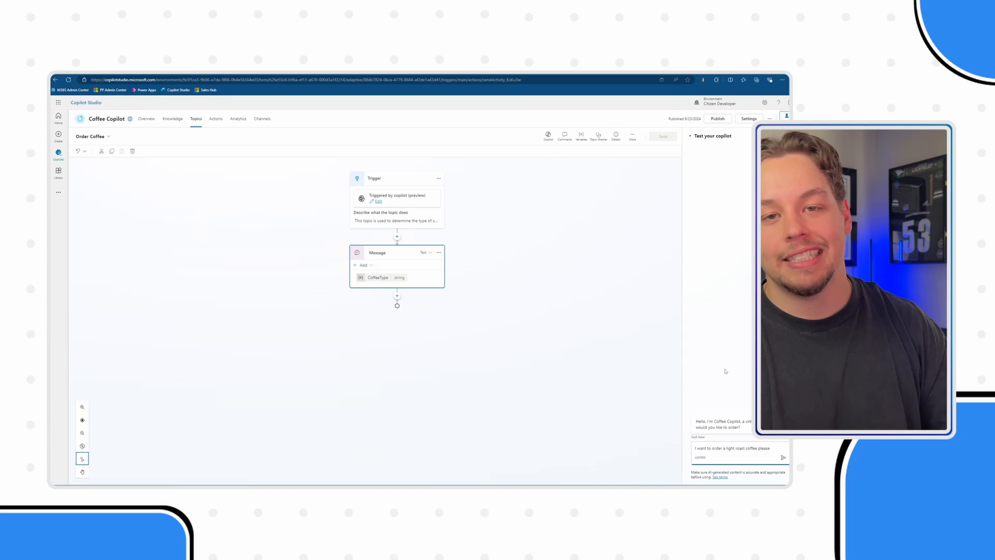
click(783, 457)
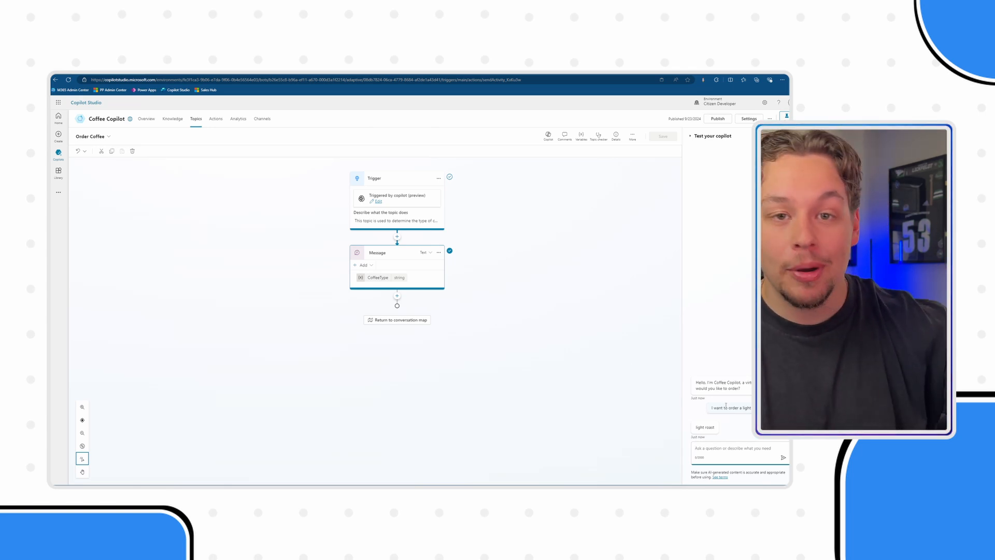
mouse_move(494, 298)
text(I want to order a co)
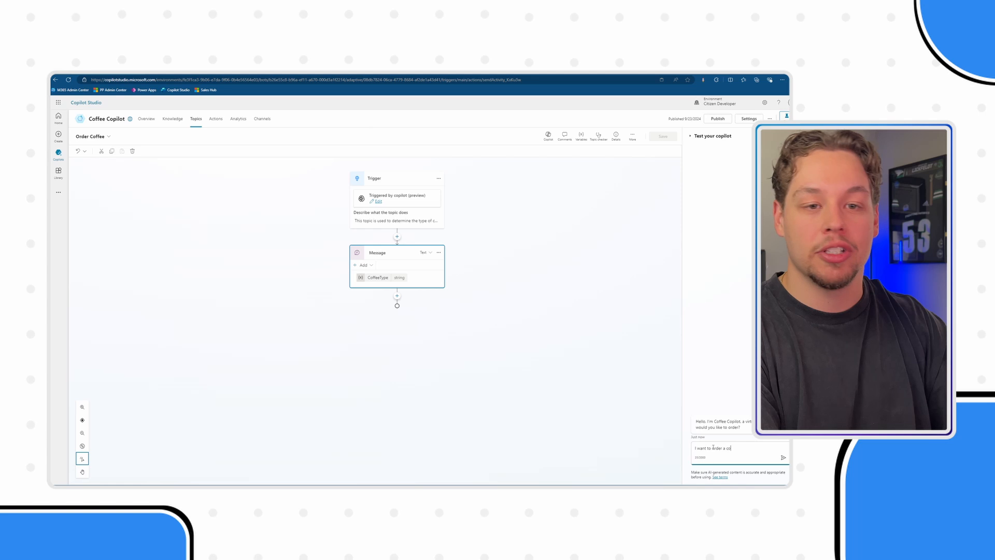
Step: Send a coffee order that names no coffee type to the copilot
click(783, 458)
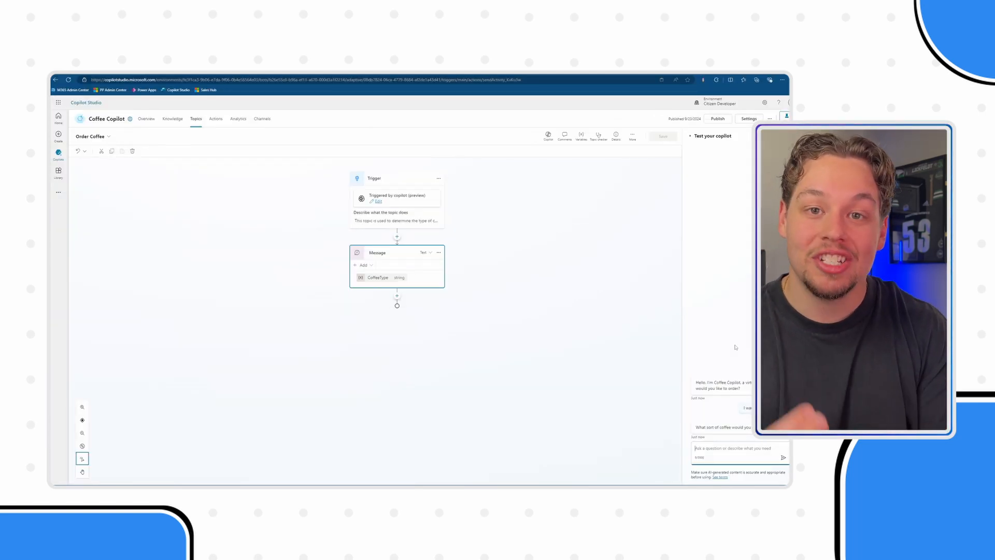
mouse_move(664, 323)
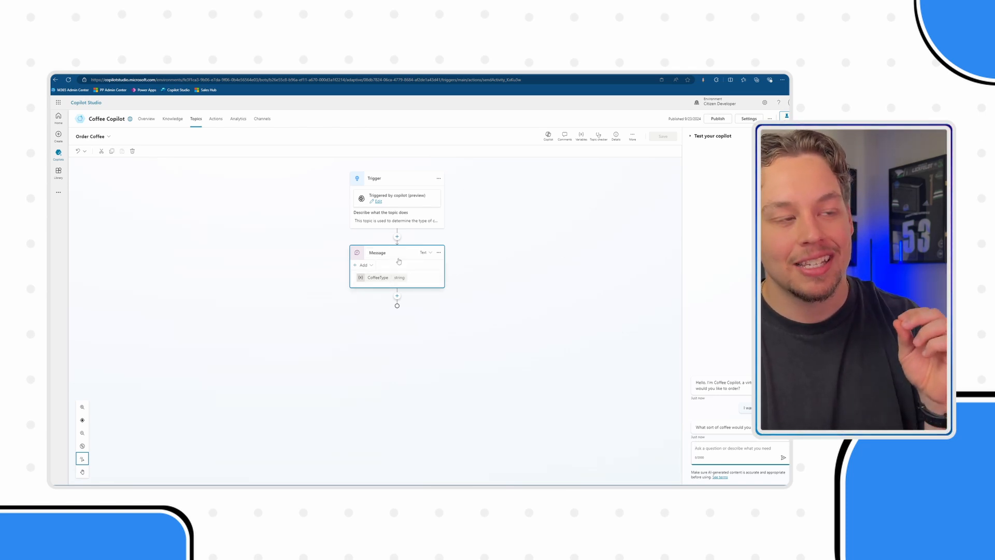
mouse_move(379, 282)
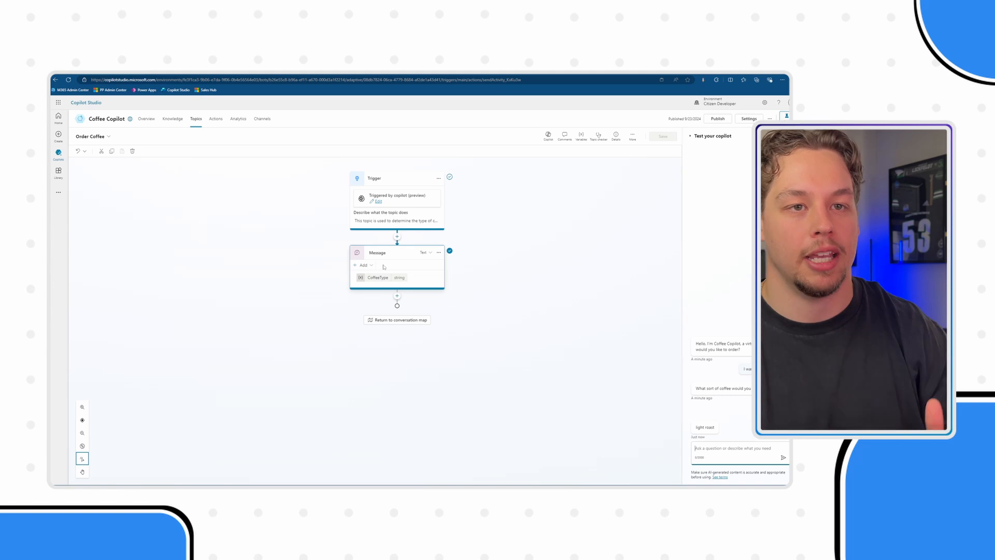
Step: Review the CoffeeType and CoffeeSize inputs in Details and edit the confirmation message
click(615, 136)
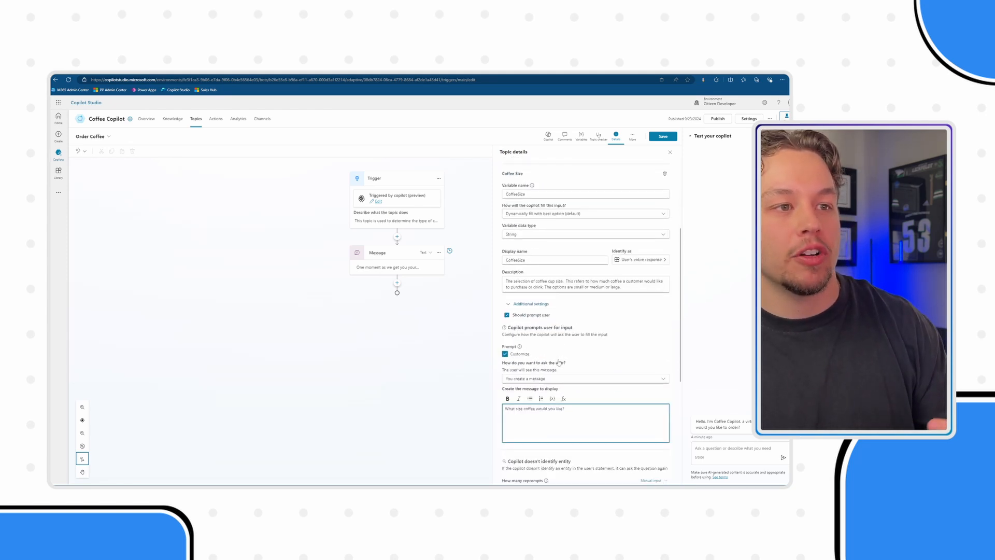
scroll(down, 3)
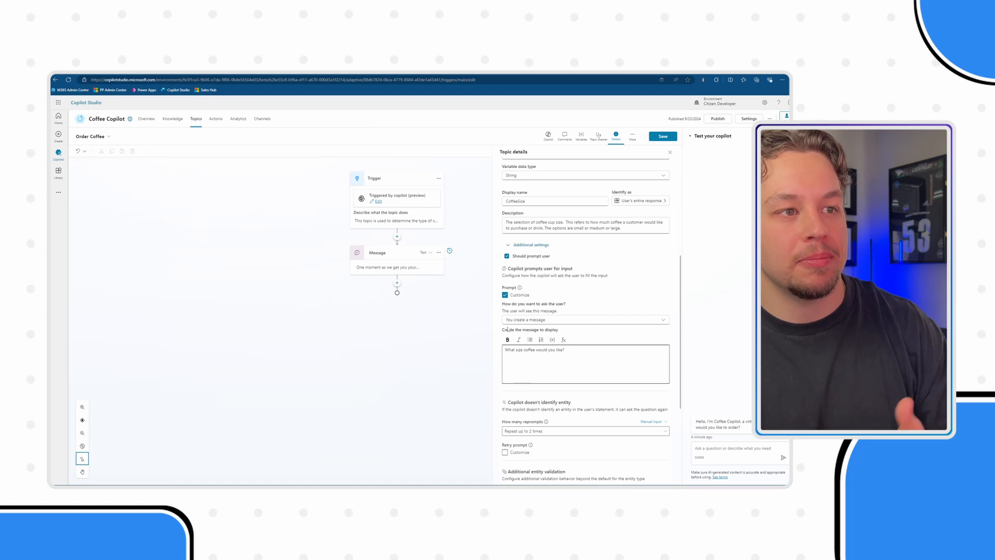
click(538, 163)
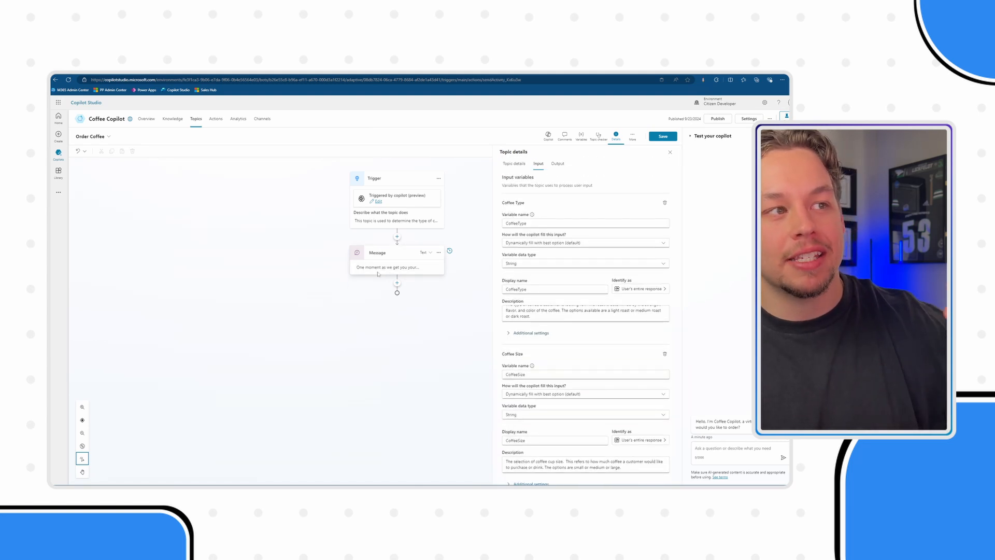
click(670, 153)
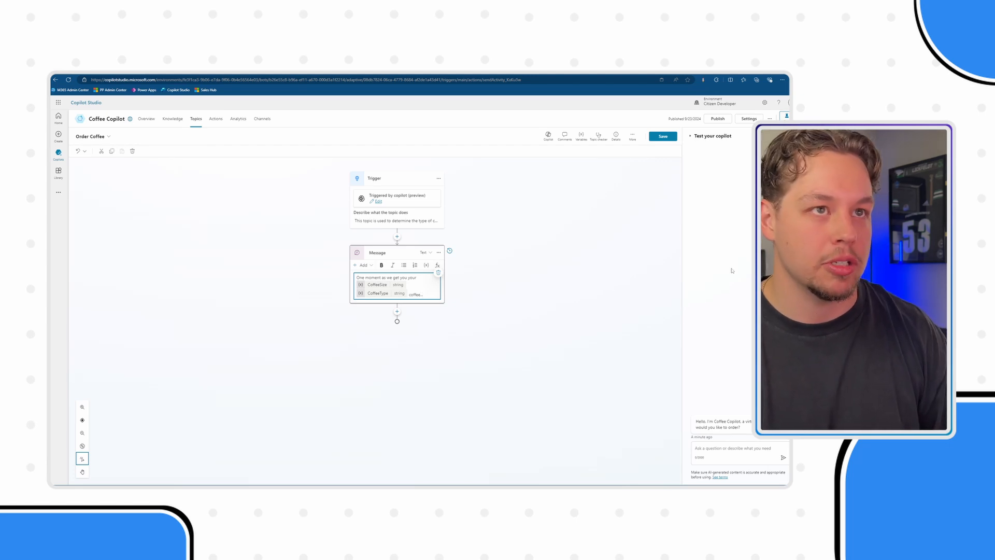
Step: Save the topic and type 'I want to order a small light roast coffee please' in the test chat
click(662, 136)
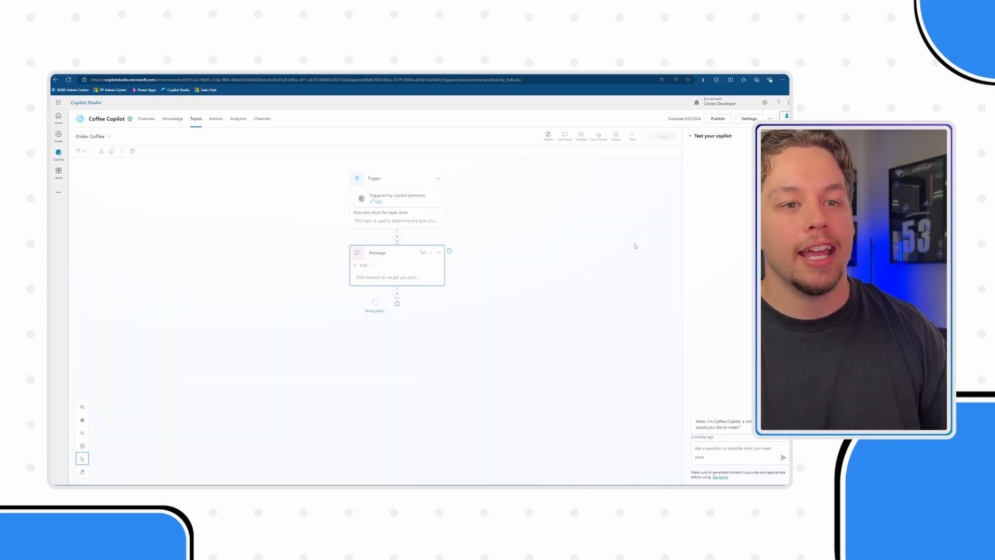
click(662, 136)
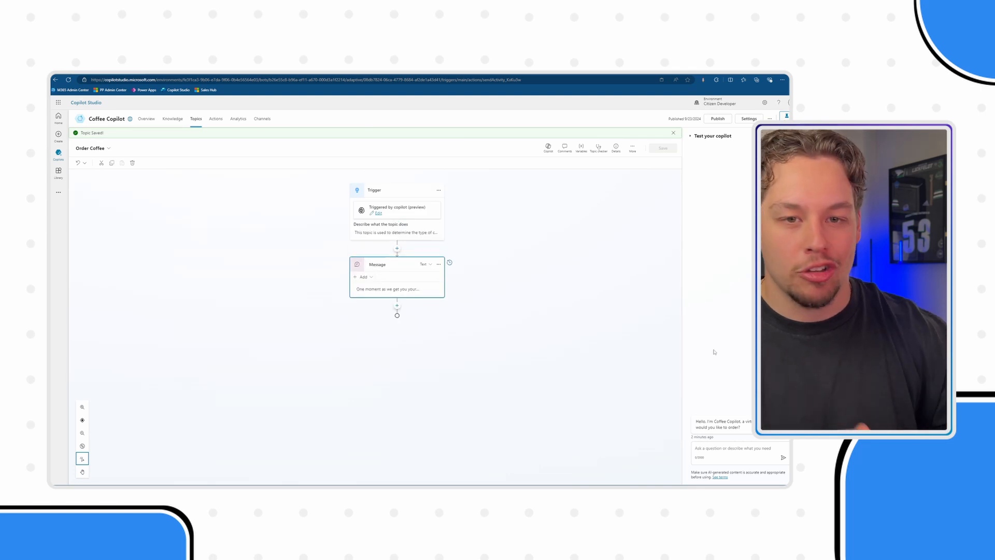
text(I want to order a small light roast coffee please)
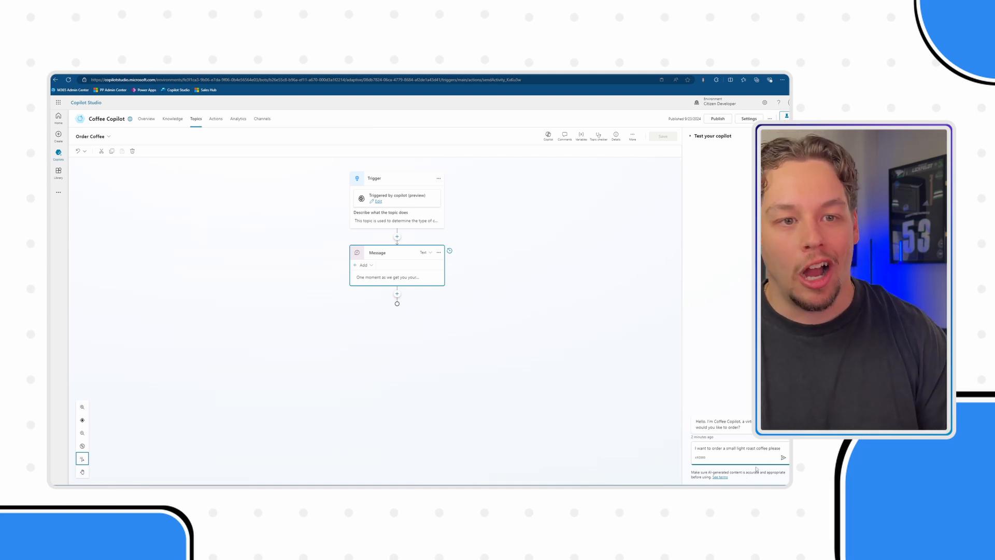
Step: Send the small light roast order, then draft 'I want to order a small coffee please'
click(783, 458)
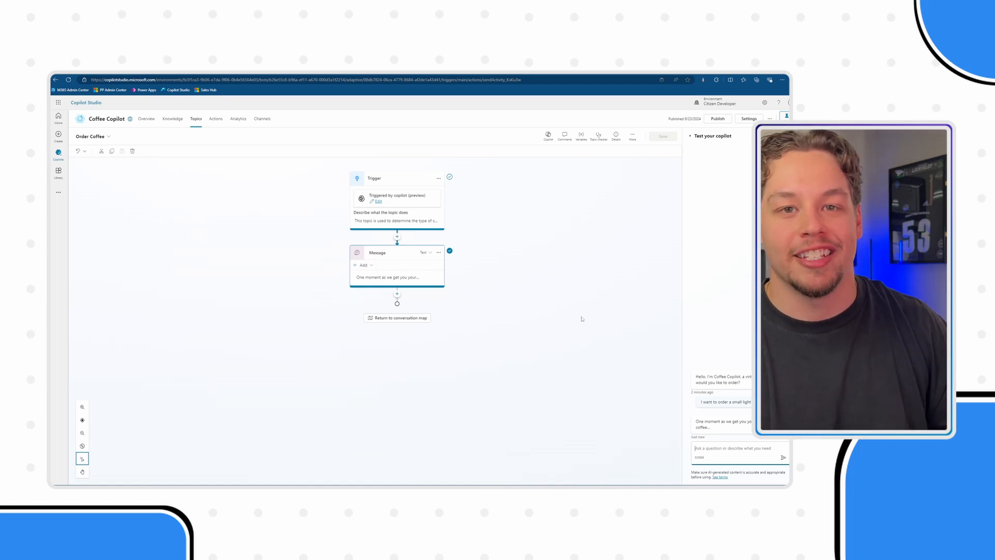
text(I want to order a small coffee please)
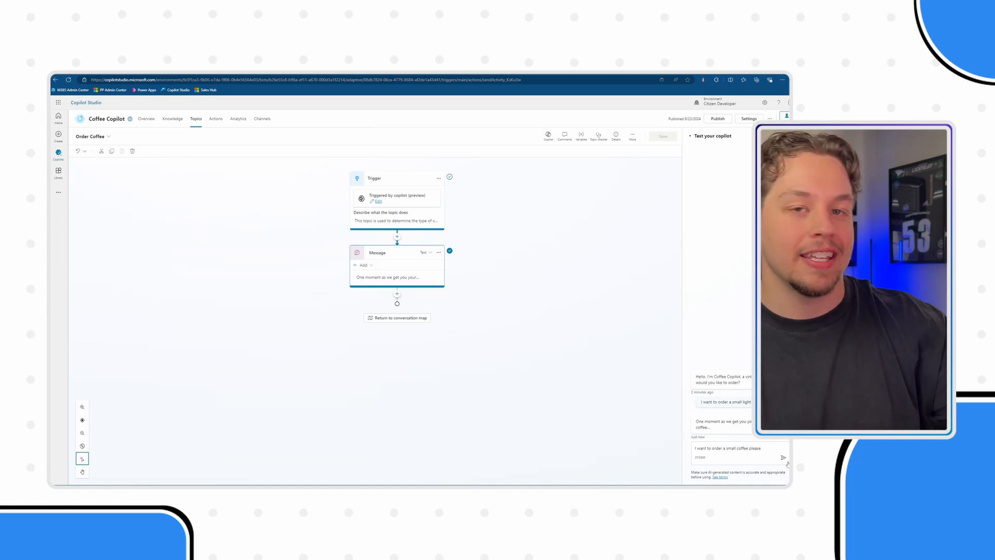
Step: Send the small coffee order and answer the copilot's follow-up question with 'med'
click(783, 458)
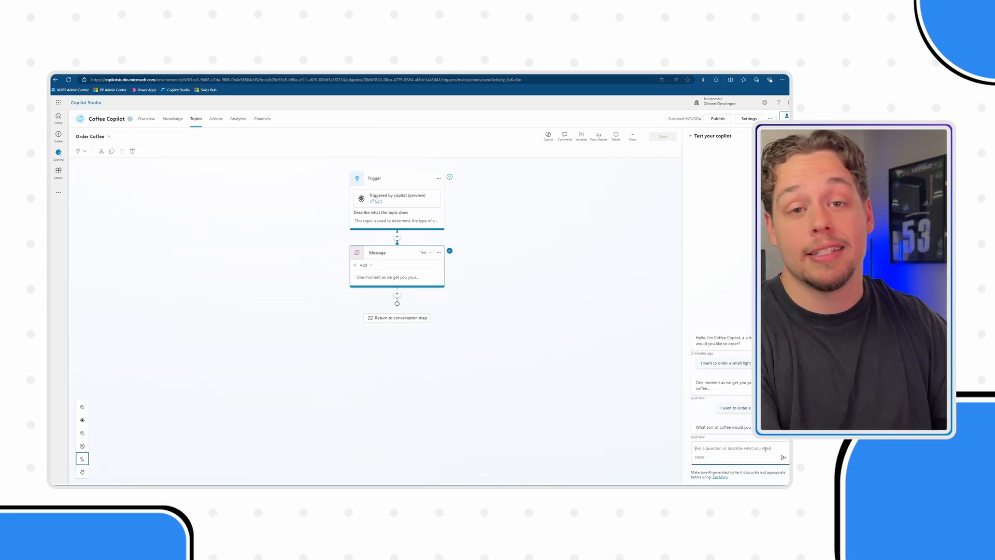
text(med)
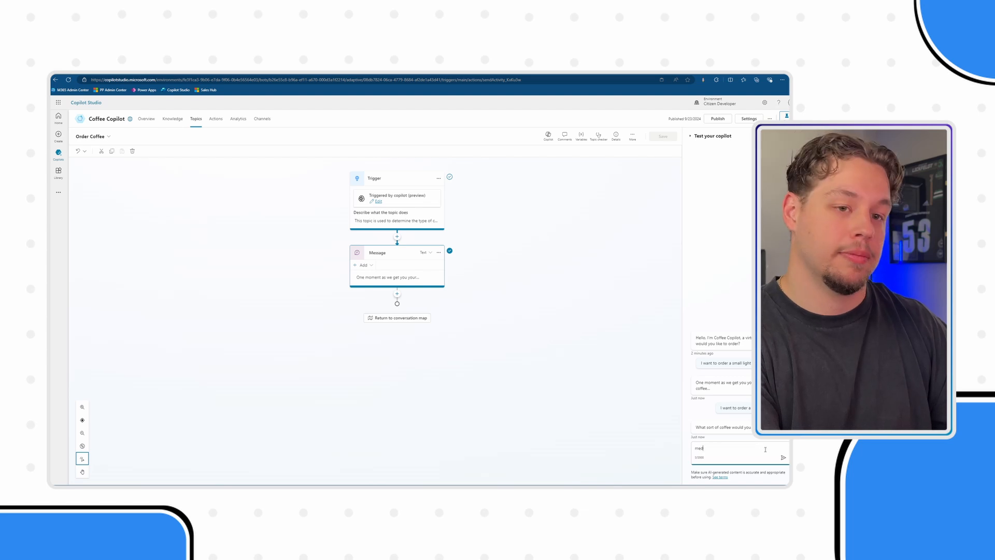
click(783, 458)
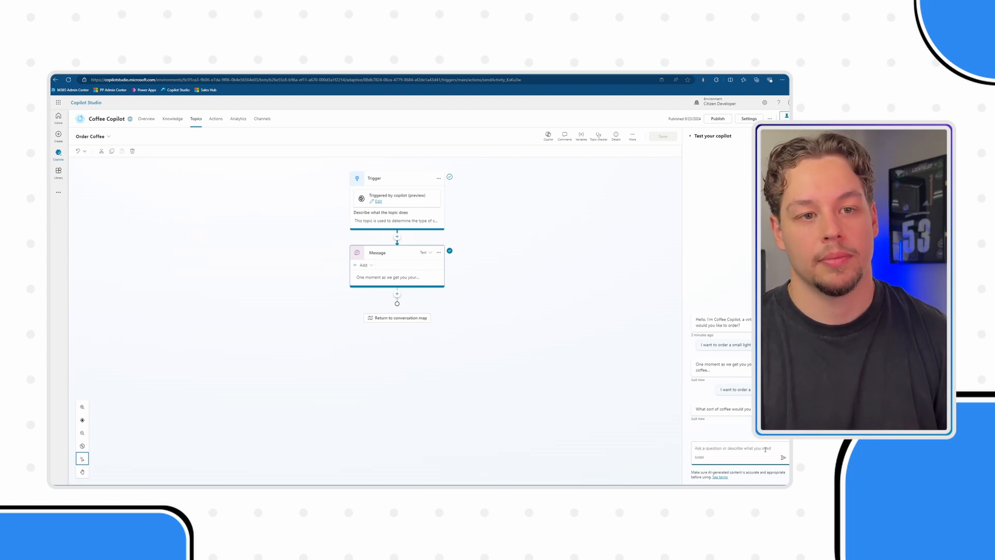